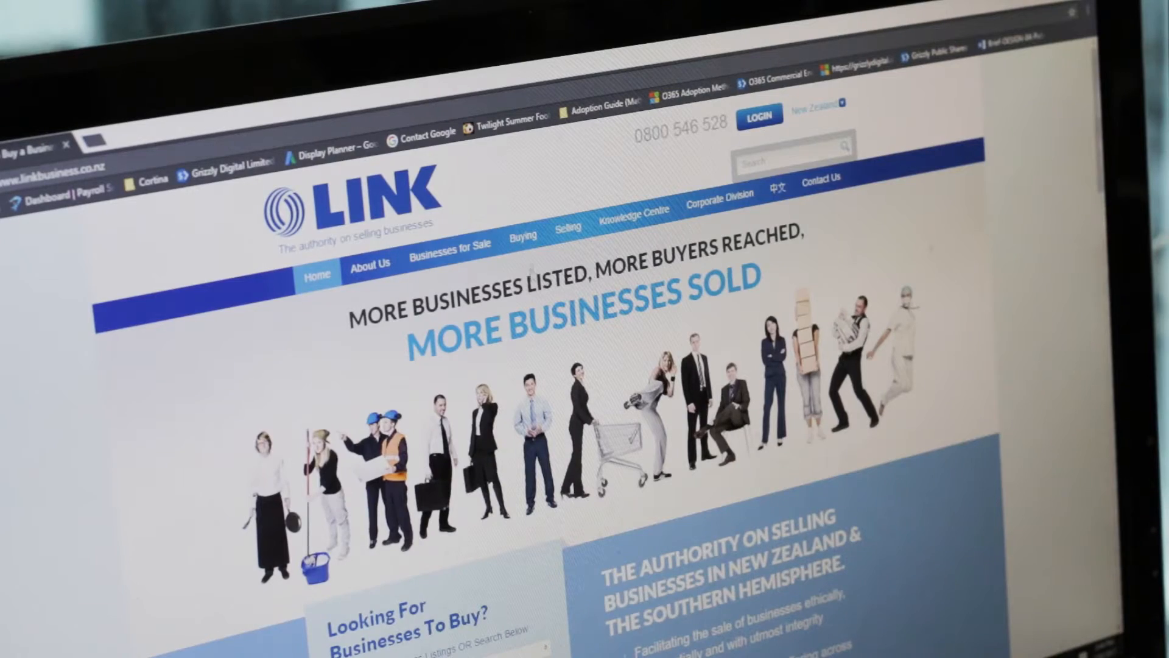
scroll(down, 3)
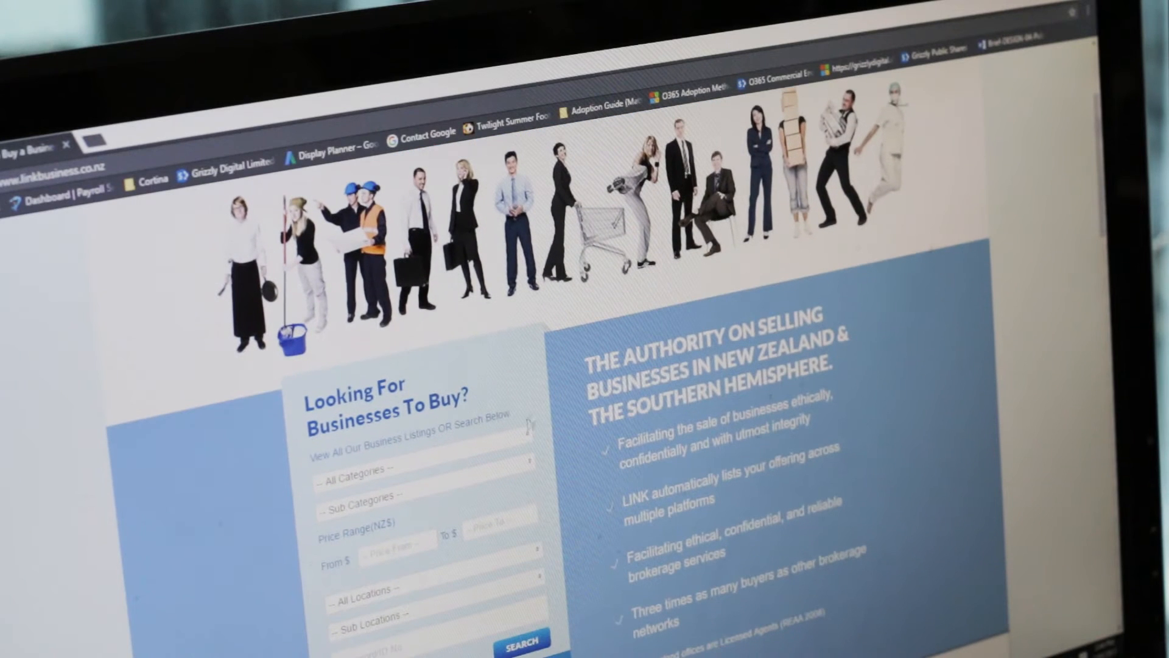